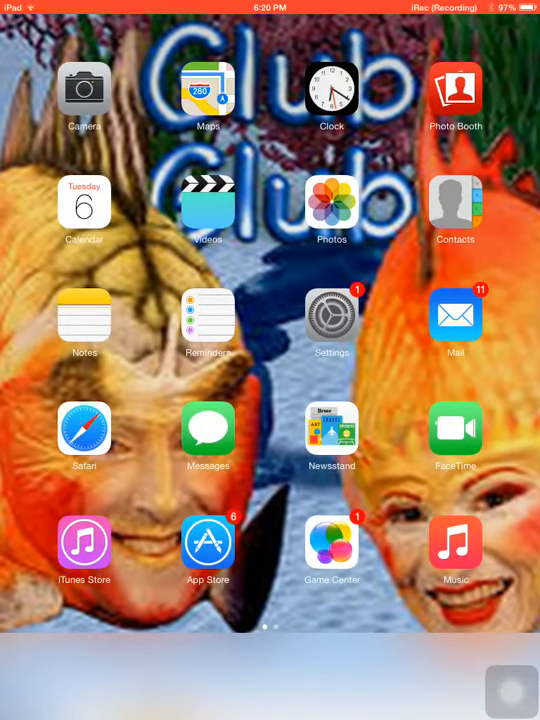
# Launch Five Nights at Freddy's 2 into Night 2 at 12 AM with the Show Stage feed up
pyautogui.hscroll(-3)
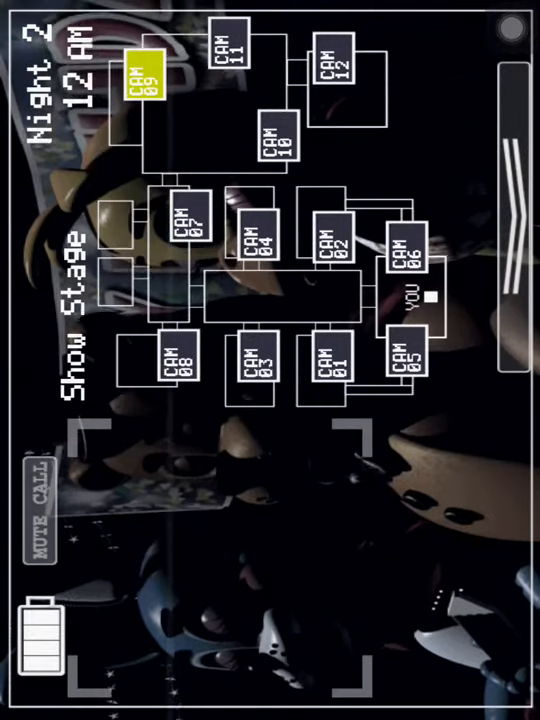
# Wind the Prize Corner music box on CAM 11, check Show Stage CAM 09, then return
pyautogui.click(228, 55)
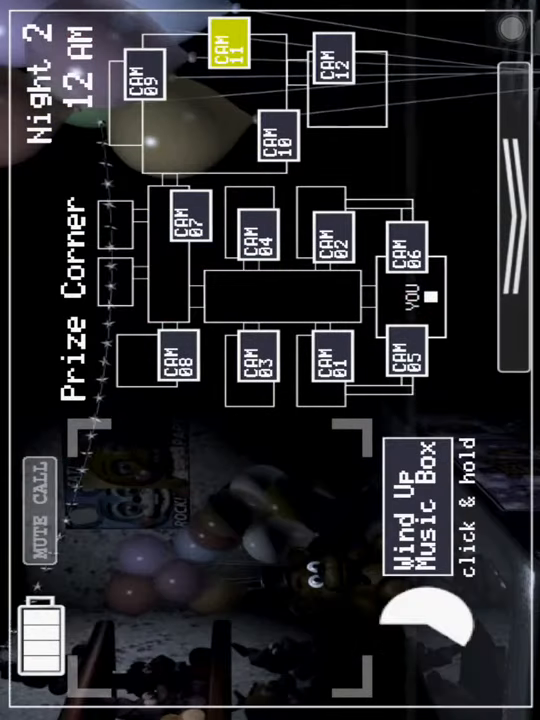
pyautogui.click(418, 510)
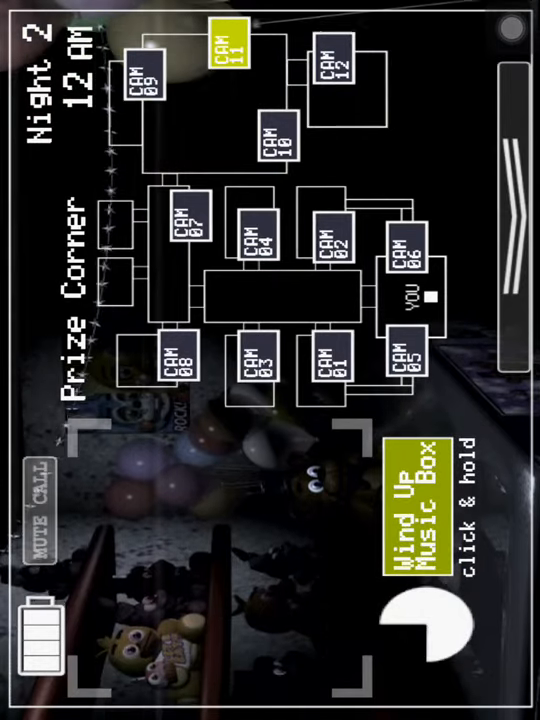
pyautogui.click(406, 501)
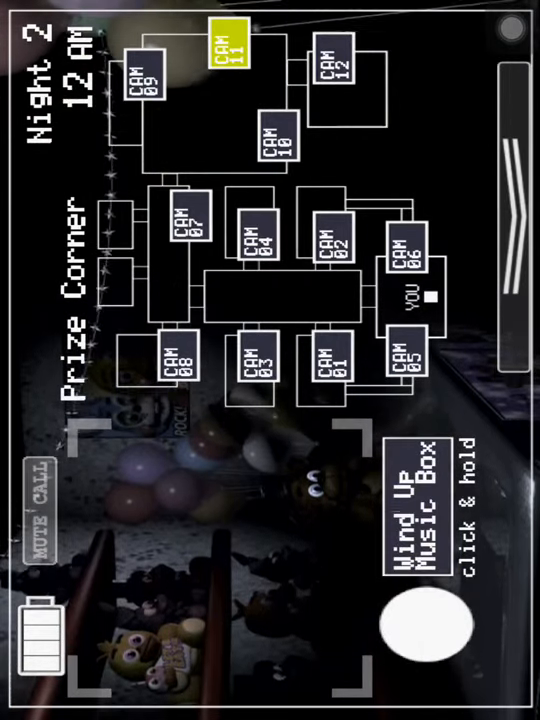
pyautogui.click(417, 510)
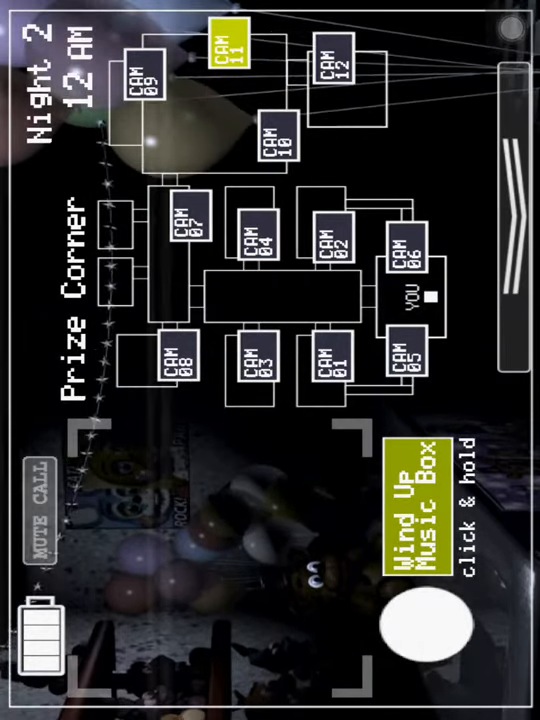
pyautogui.click(140, 79)
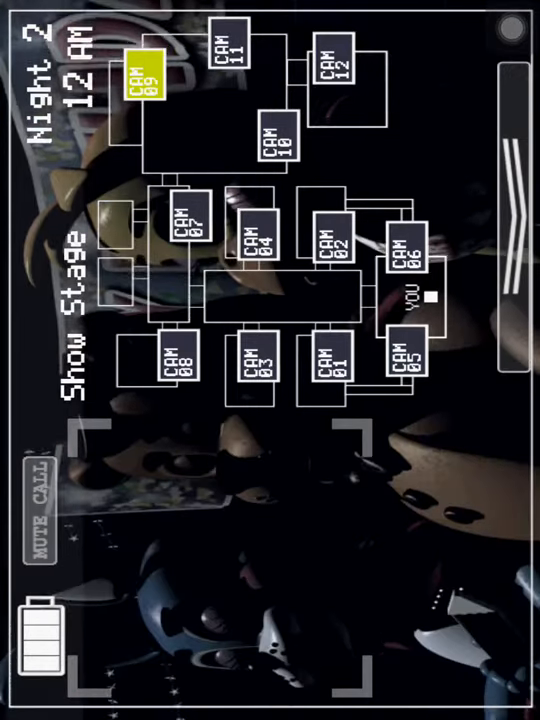
pyautogui.click(228, 57)
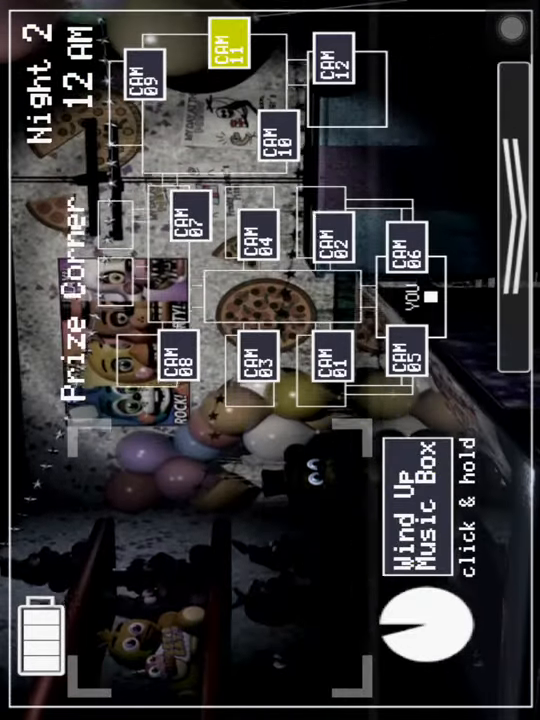
# Sweep Show Stage, Kid's Cove, Left Air Vent, Party Room 1, Main Hall, then return to Prize Corner
pyautogui.click(140, 75)
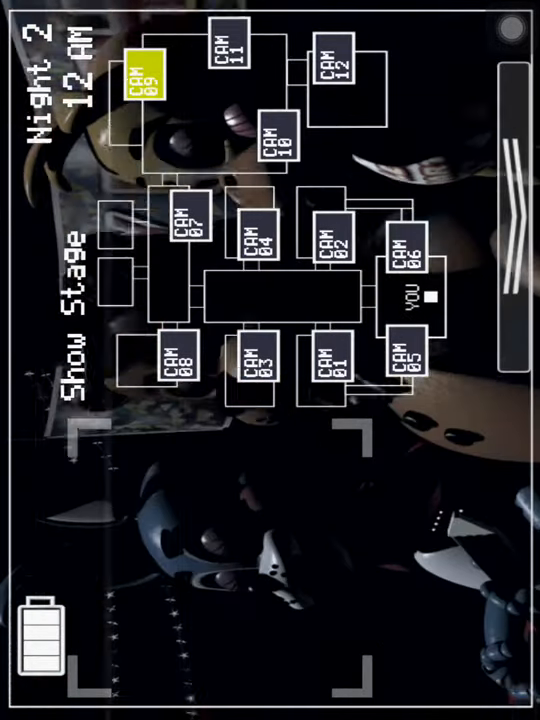
pyautogui.click(344, 67)
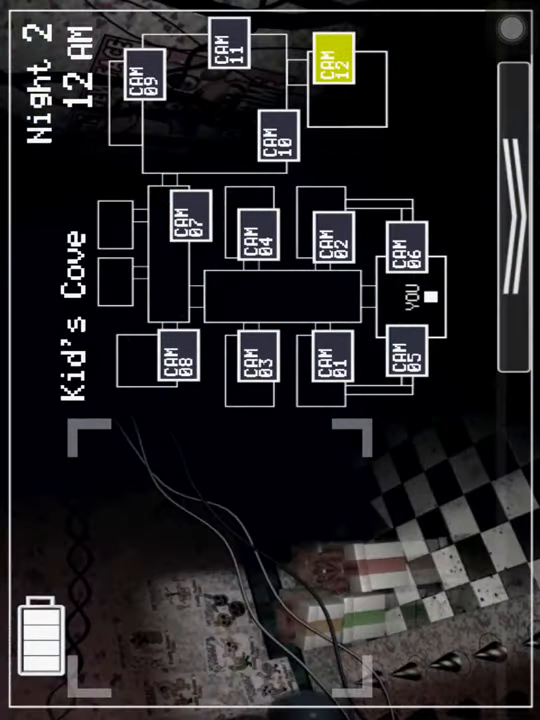
pyautogui.click(333, 249)
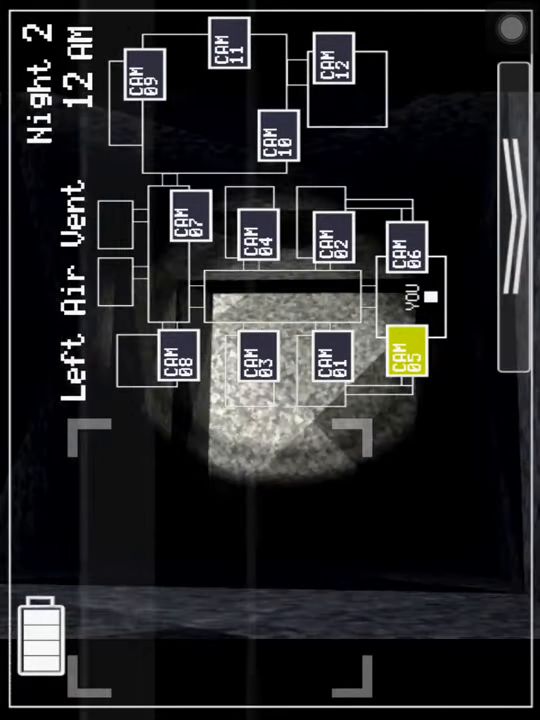
pyautogui.click(329, 363)
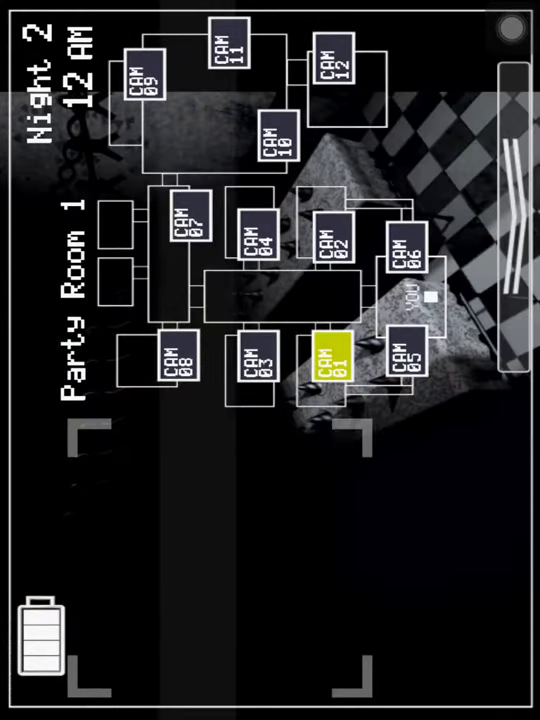
pyautogui.click(175, 362)
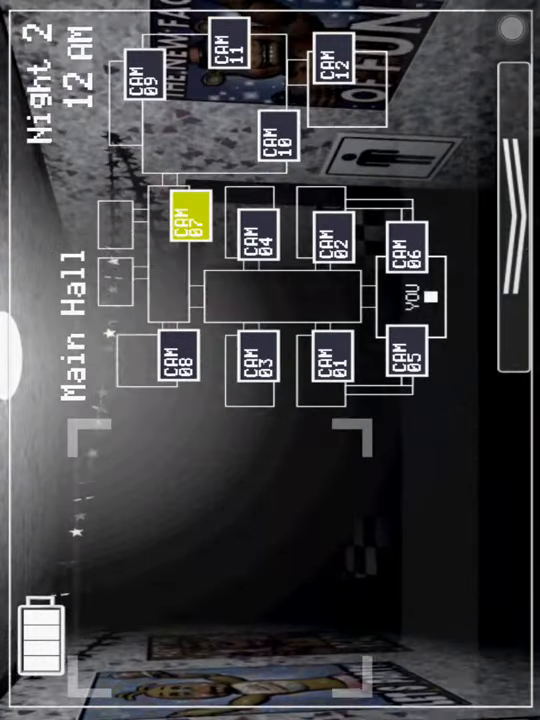
pyautogui.click(229, 58)
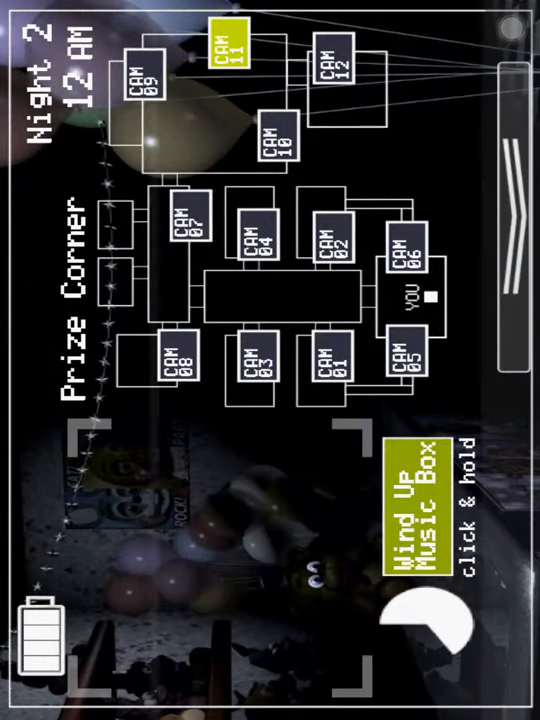